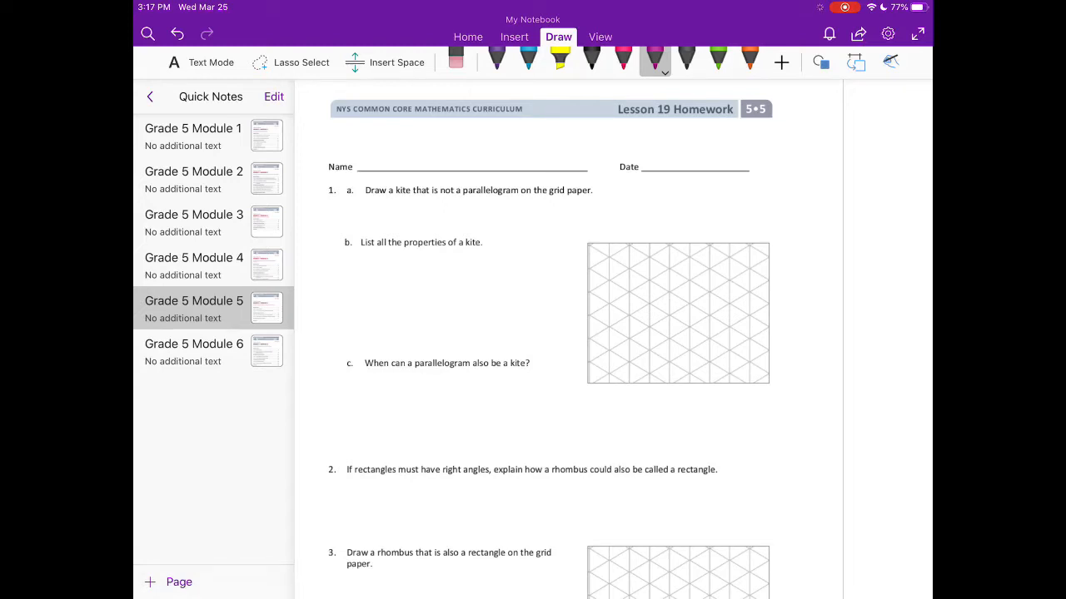
# - Handwrite 'Quadrilateral that has two pairs of equal adjacent sides' under 1b, underlining 'adjacent'
pyautogui.click(352, 267)
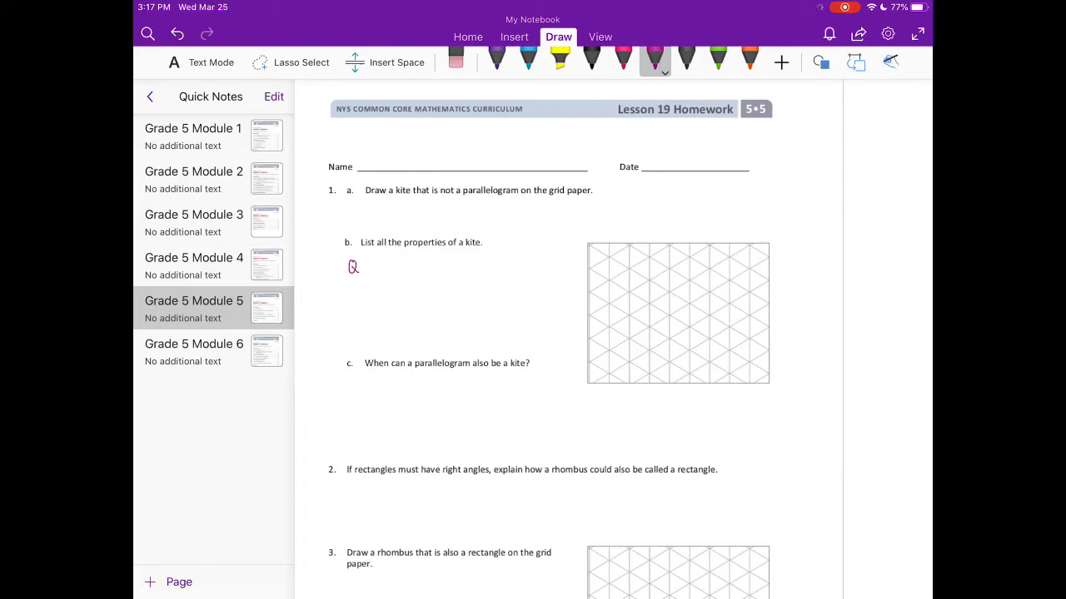
pyautogui.write('Quadrilateral')
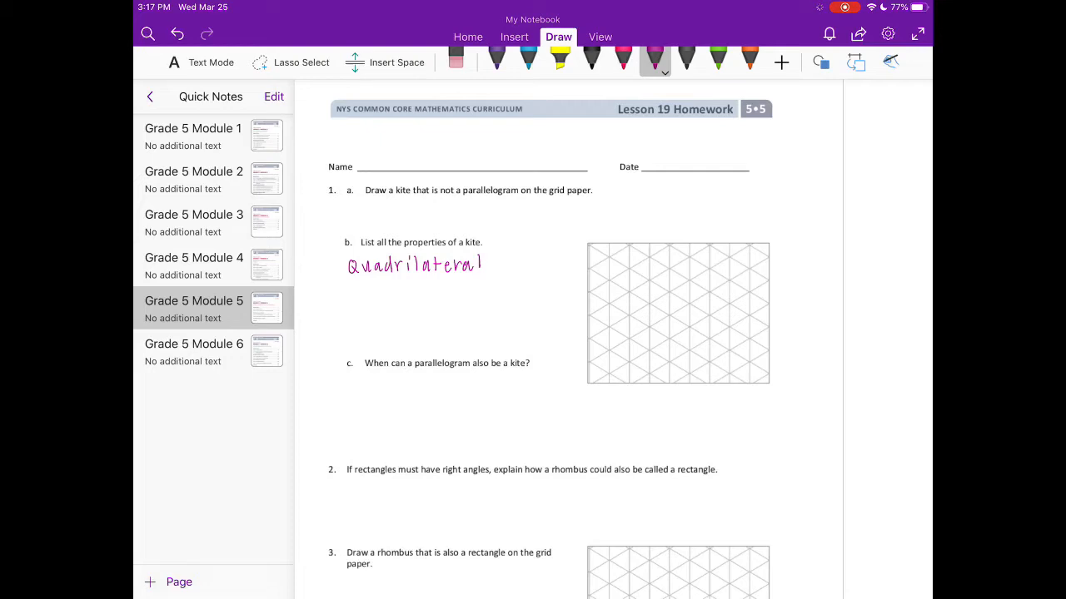
pyautogui.write('that')
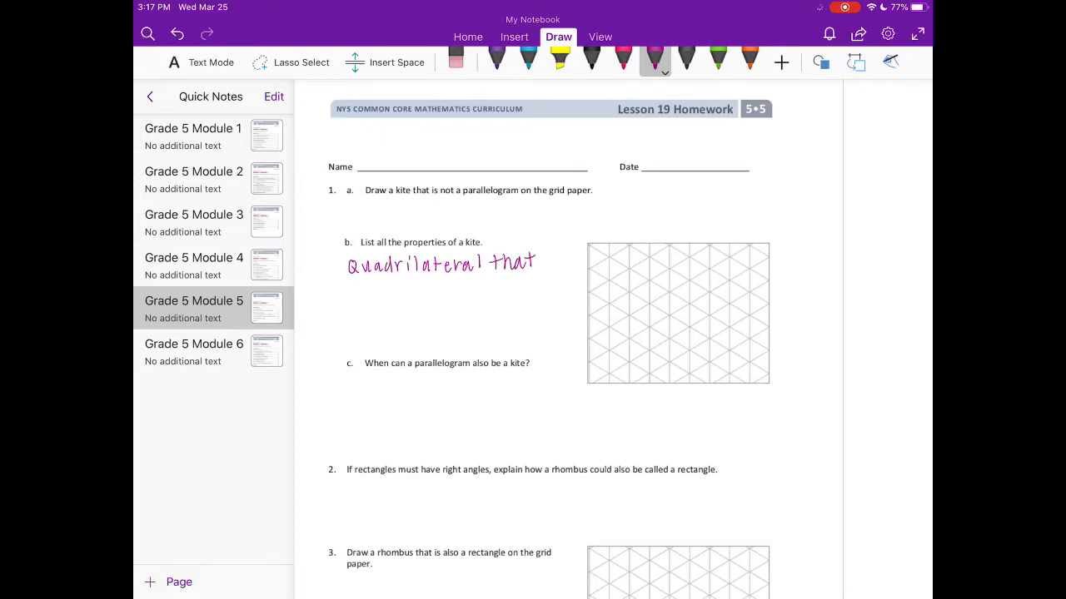
pyautogui.moveTo(315, 287); pyautogui.dragTo(313, 296)
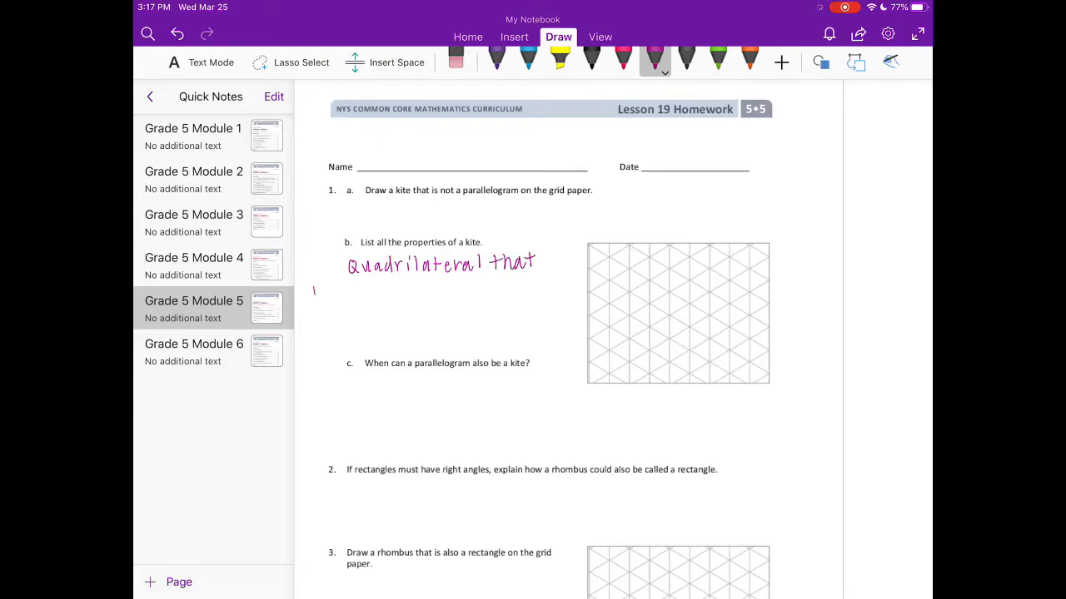
pyautogui.moveTo(315, 293); pyautogui.dragTo(381, 299)
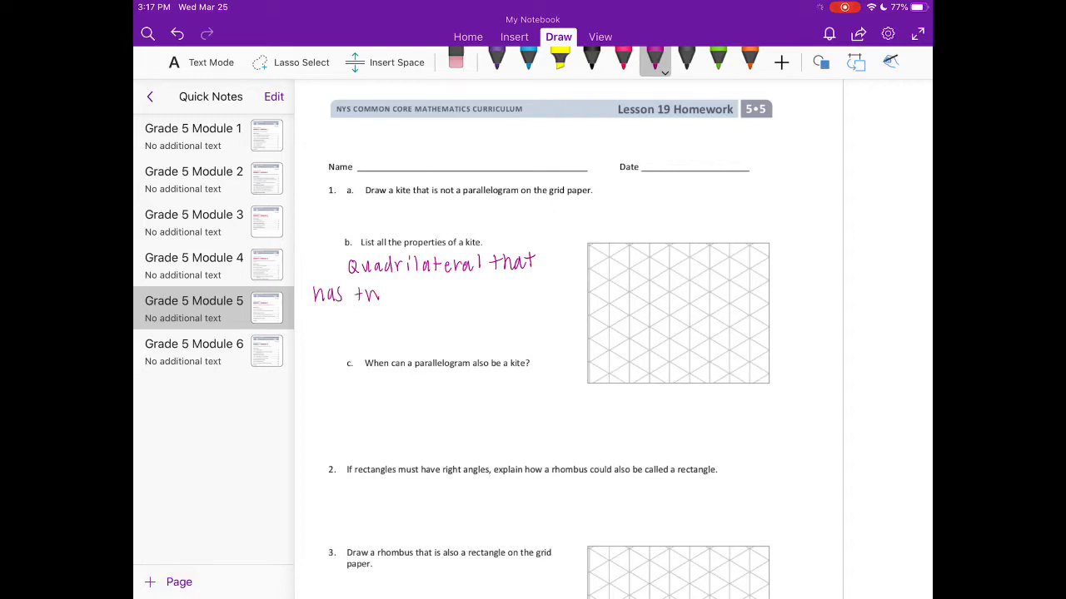
pyautogui.write('two pari')
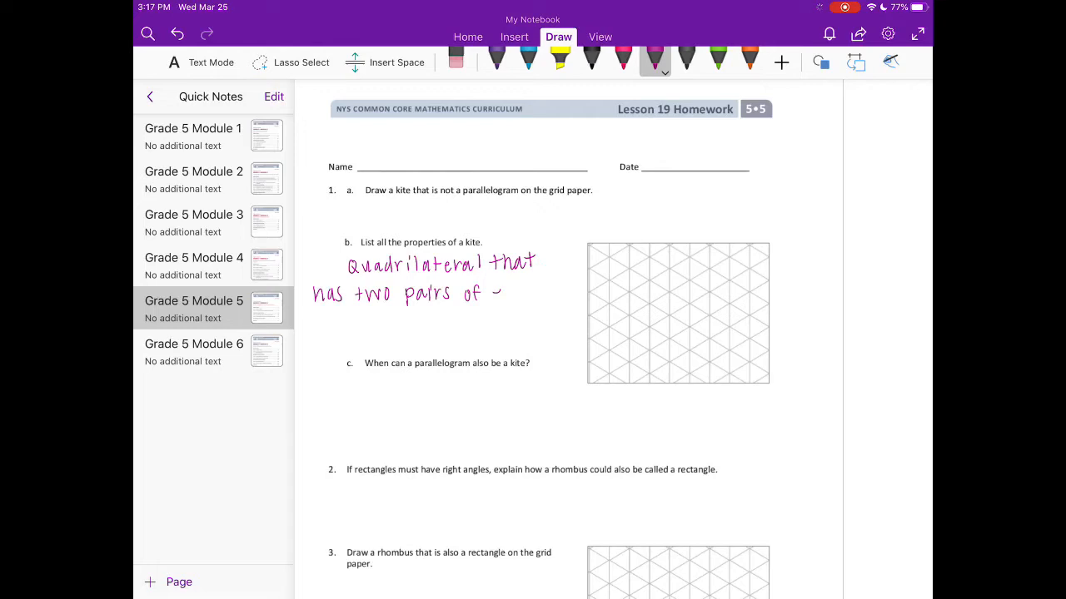
pyautogui.write('equal')
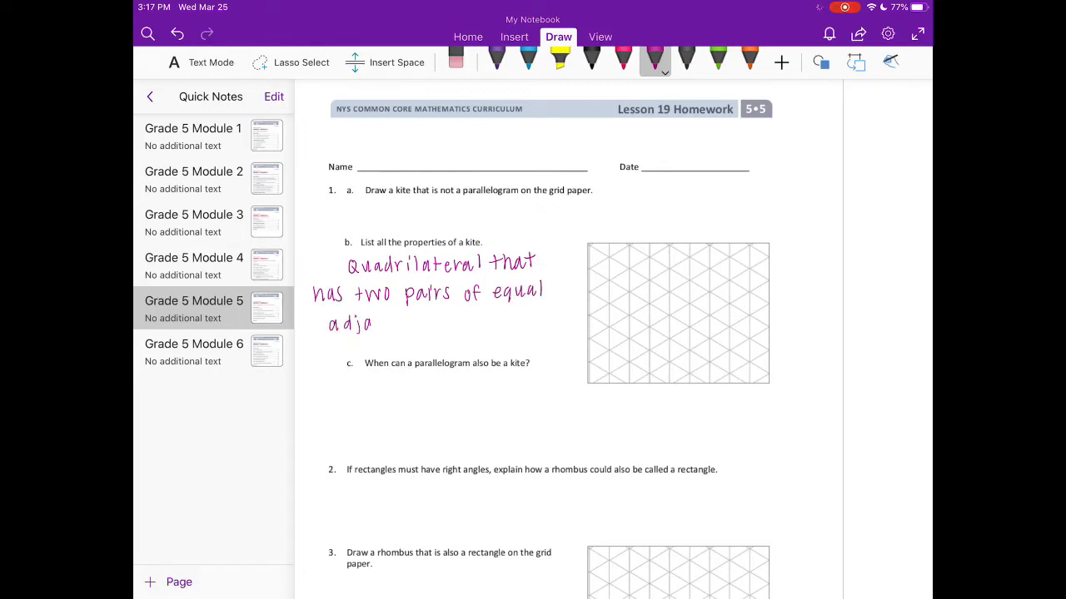
pyautogui.write('adjacent s')
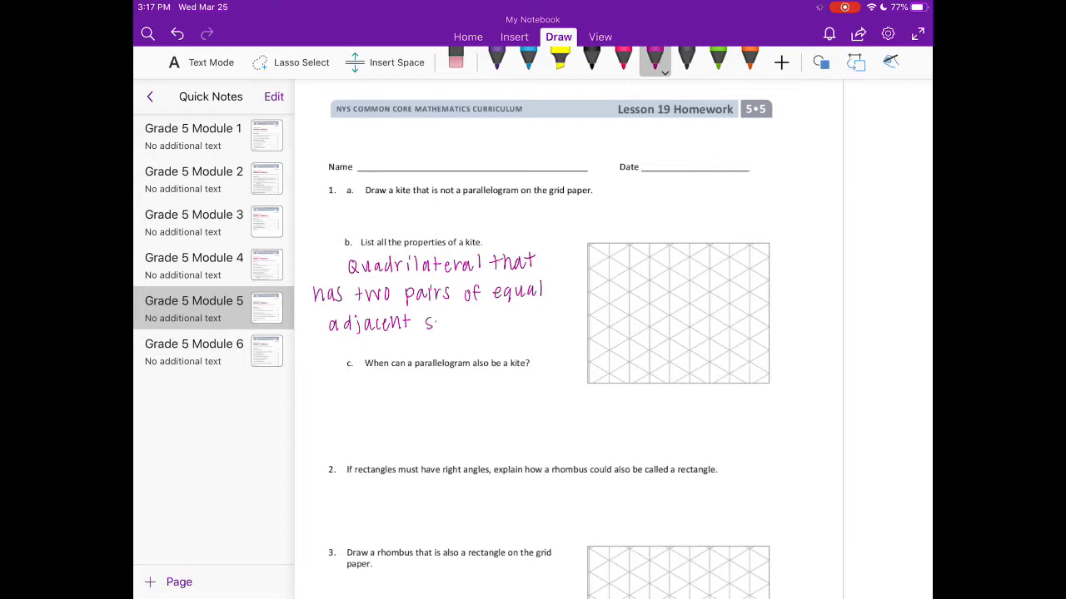
pyautogui.write('ides')
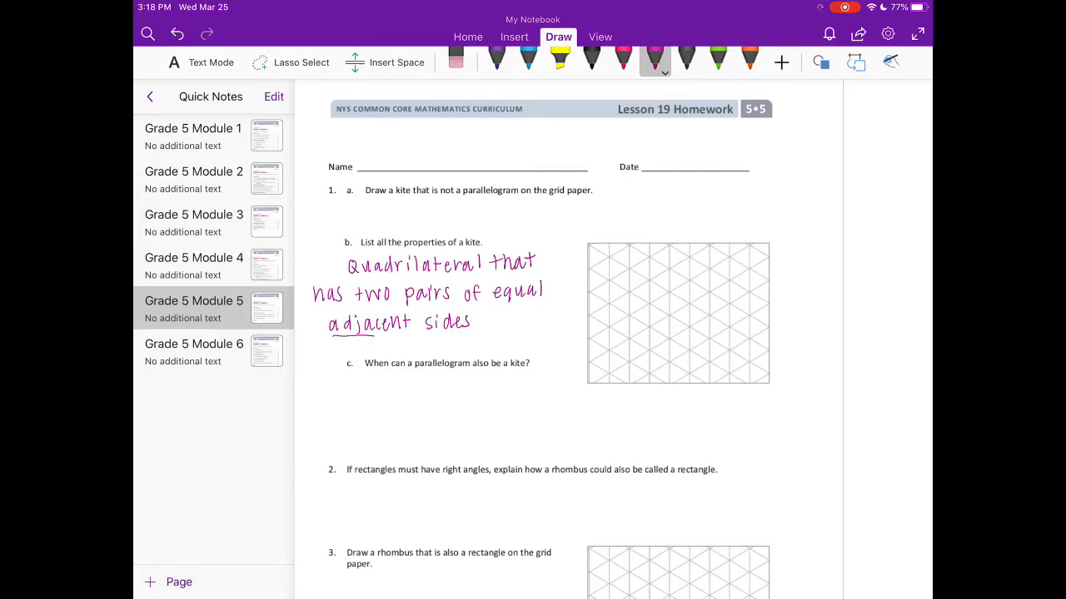
pyautogui.moveTo(332, 335); pyautogui.dragTo(412, 338)
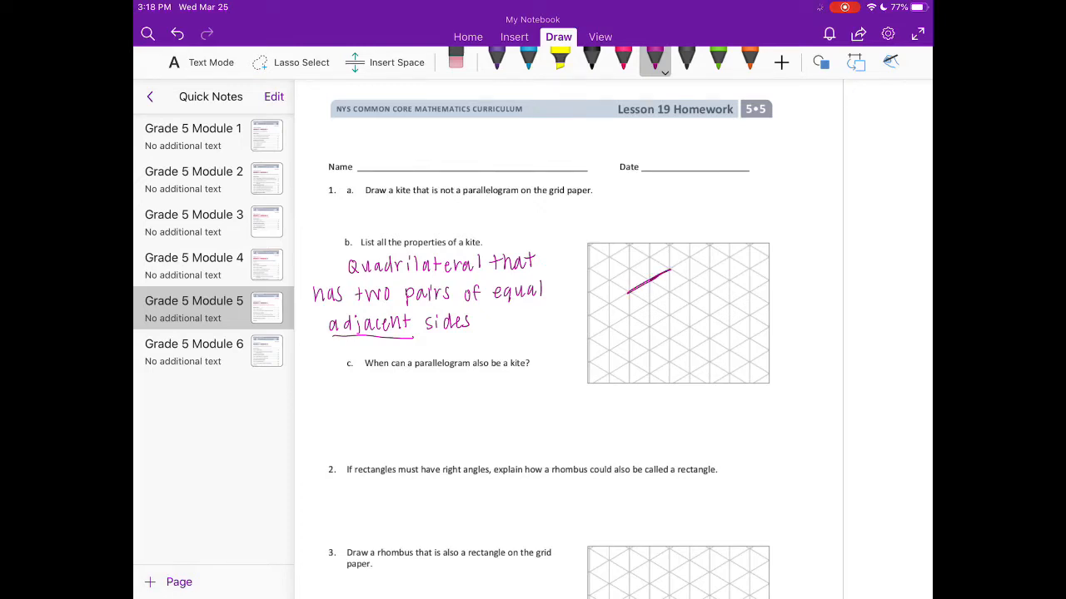
# - Draw a kite on the isometric grid with tick marks on its upper sides
pyautogui.moveTo(670, 271); pyautogui.dragTo(699, 296)
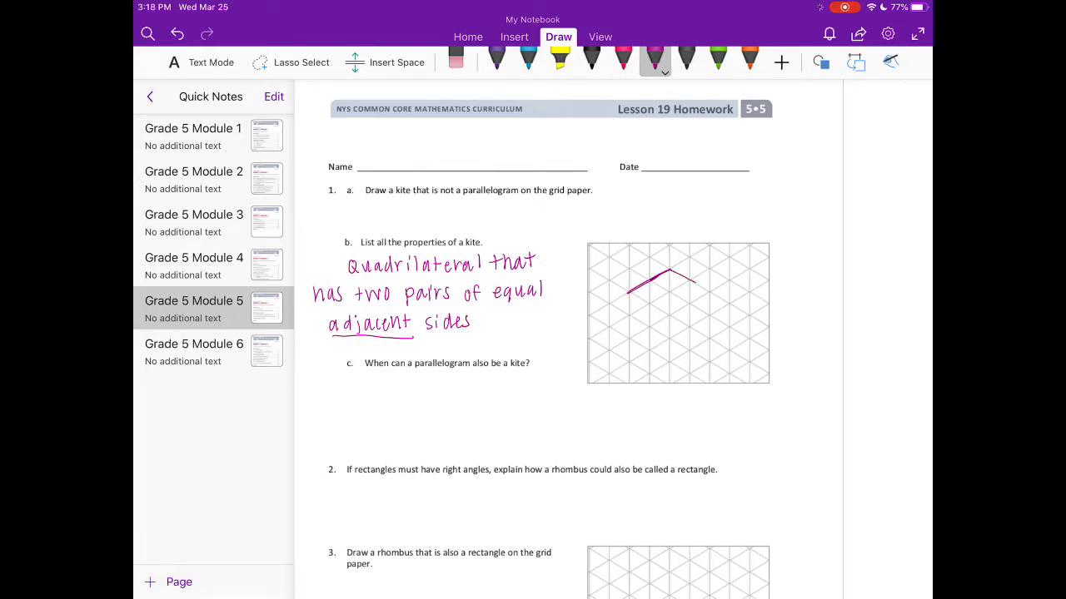
pyautogui.moveTo(687, 275); pyautogui.dragTo(717, 293)
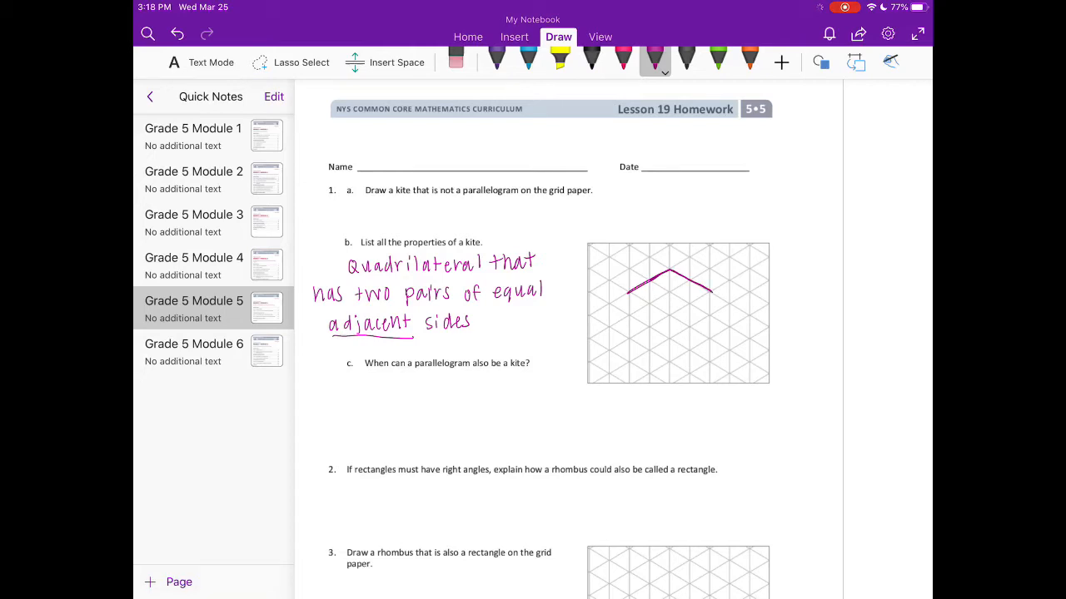
pyautogui.moveTo(657, 291); pyautogui.dragTo(645, 274)
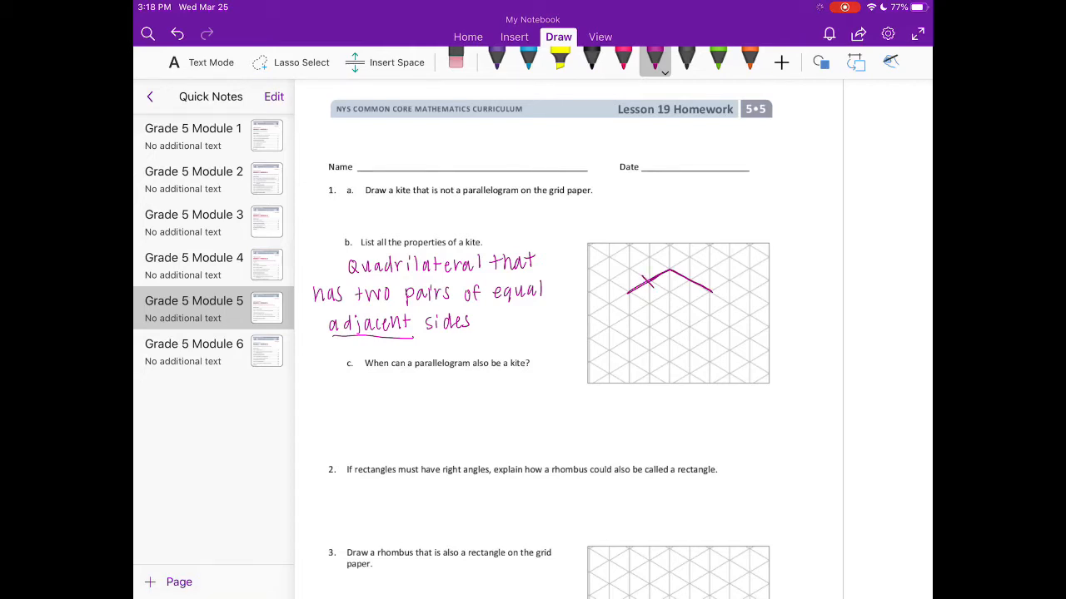
pyautogui.moveTo(678, 283); pyautogui.dragTo(695, 295)
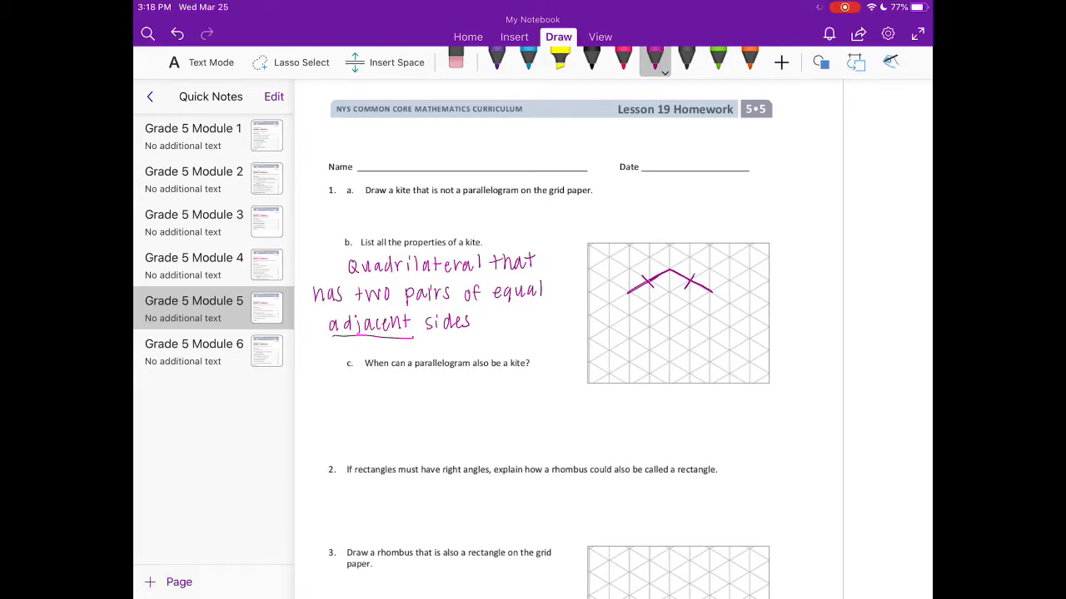
pyautogui.moveTo(657, 283); pyautogui.dragTo(637, 312)
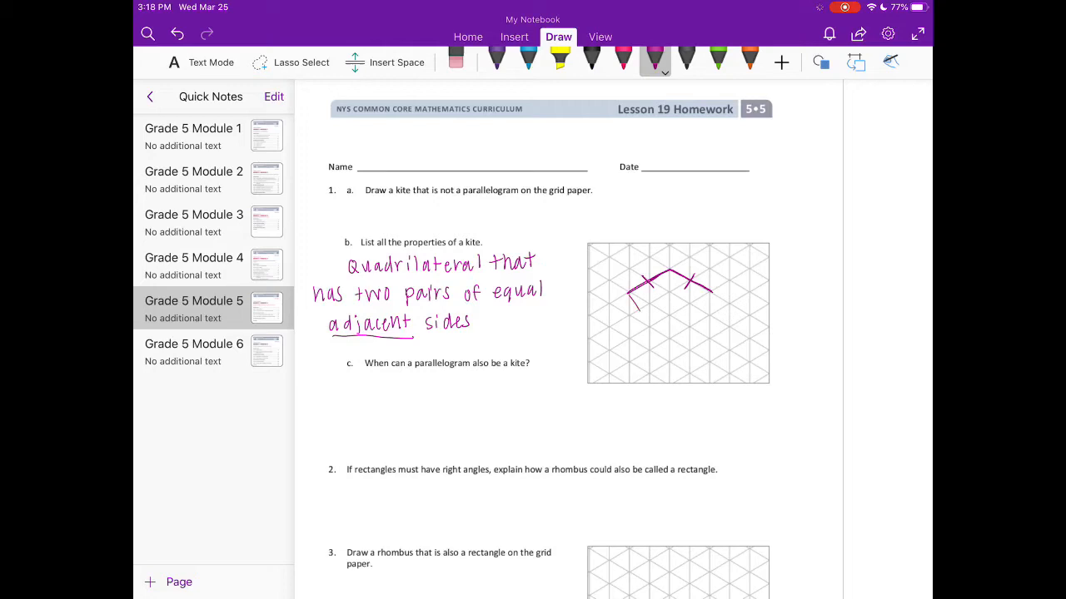
pyautogui.moveTo(631, 298); pyautogui.dragTo(671, 360)
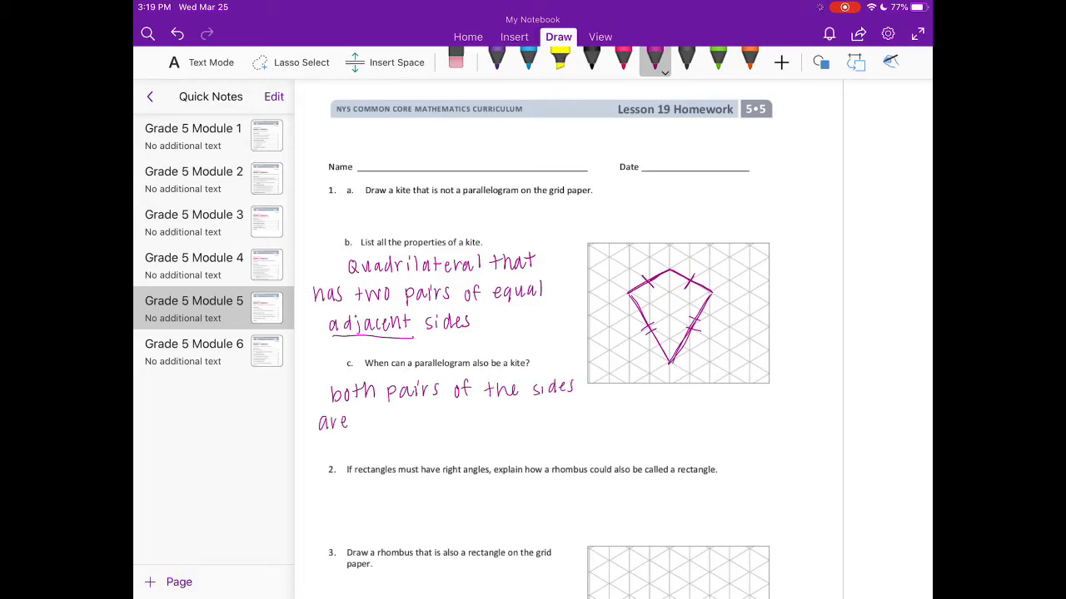
# - Write 'equal – rhombus (all sides are equal)' for 1c and scroll toward question 2
pyautogui.write('equal')
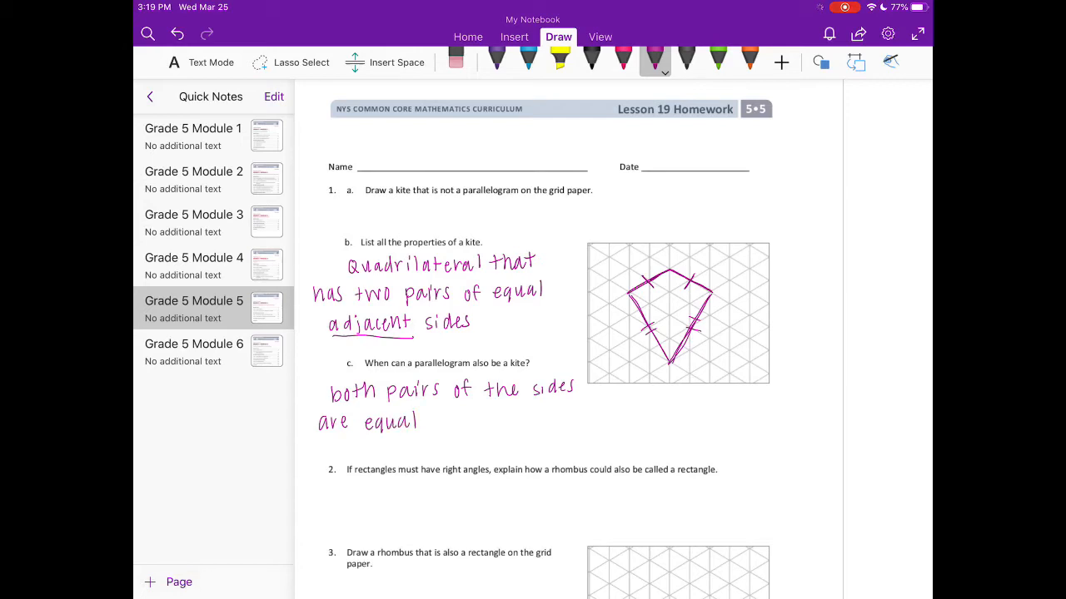
pyautogui.write('- r')
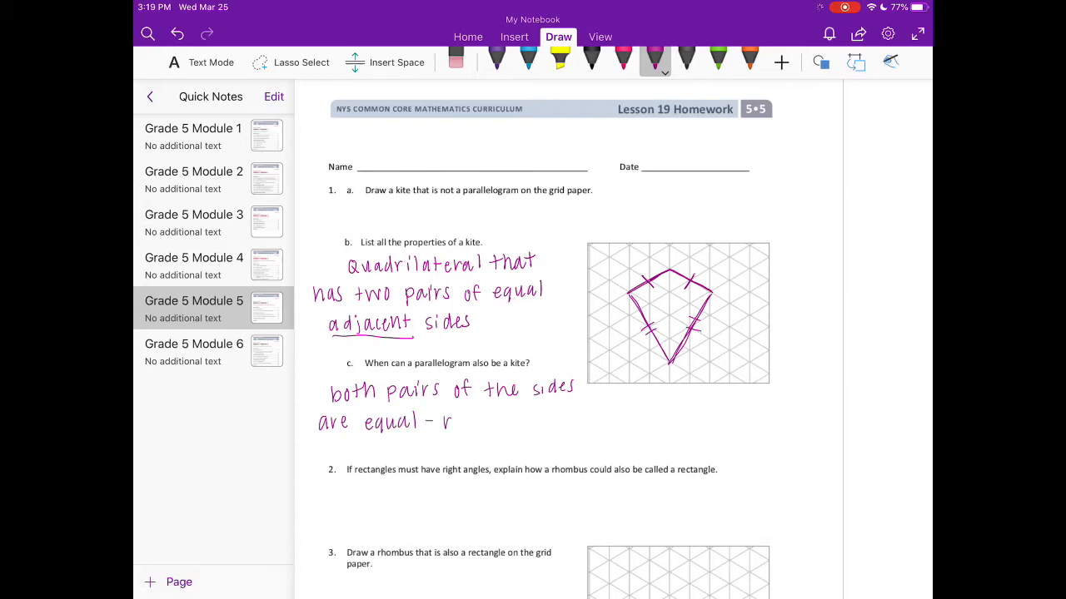
pyautogui.write('rhombus')
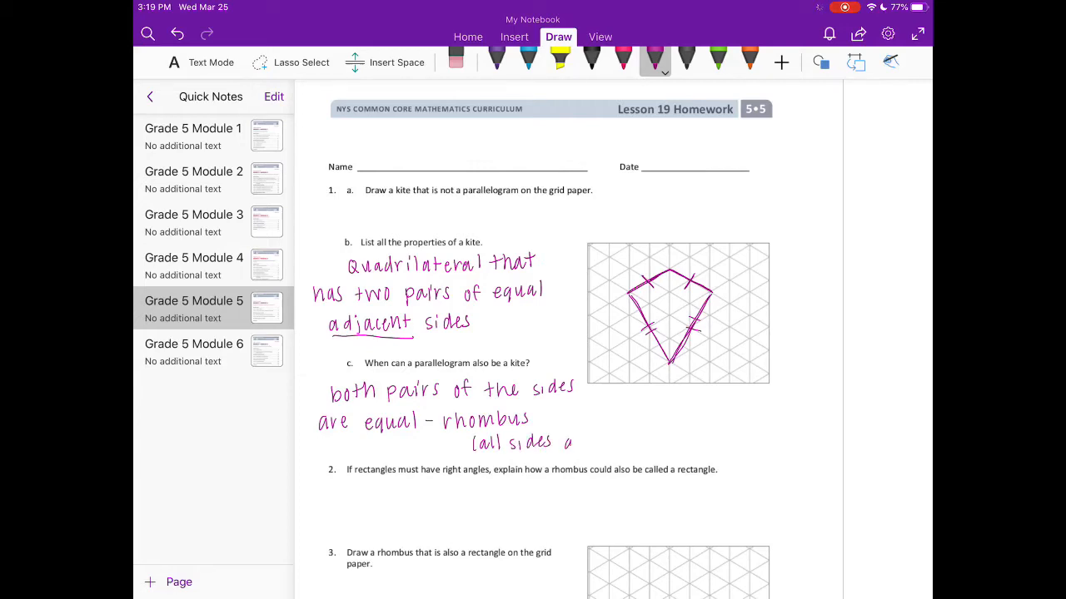
pyautogui.write('are equal)')
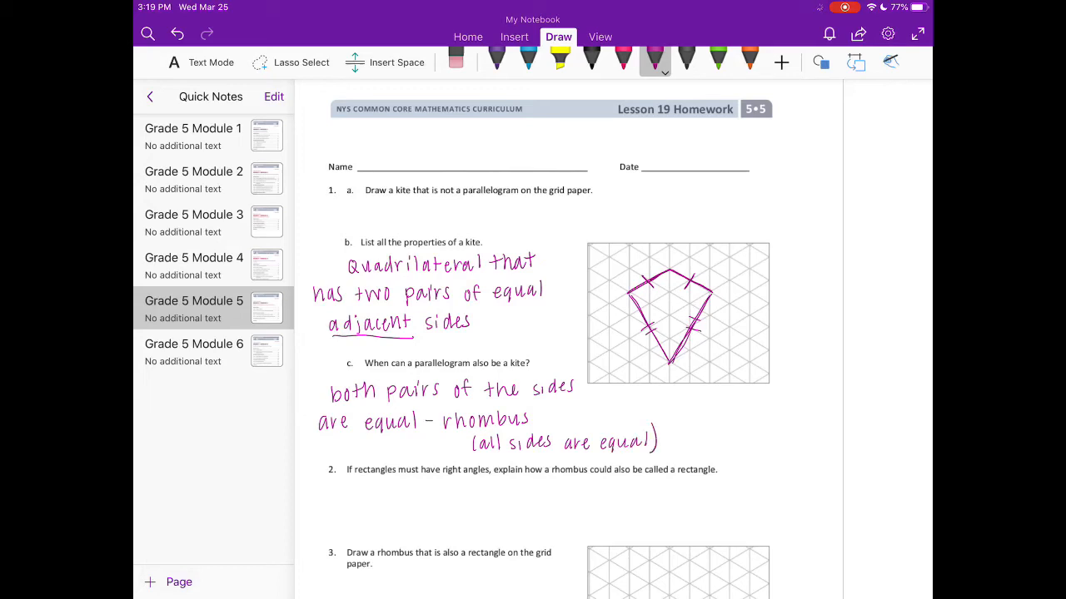
pyautogui.scroll(-3)
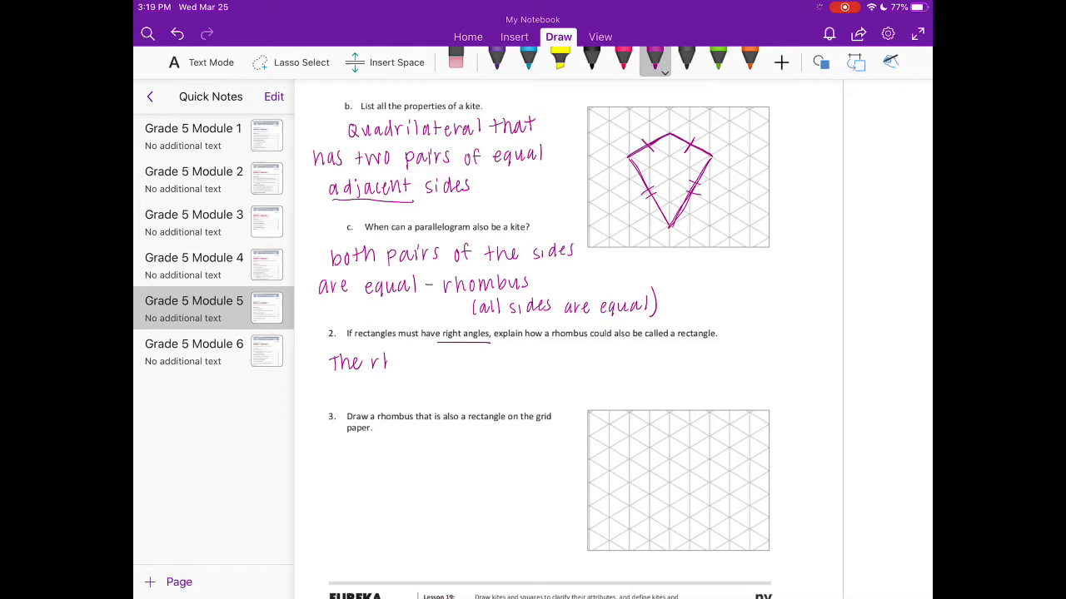
# - Handwrite 'The rhombus would need to have 4 right angles' under question 2
pyautogui.write('rhombu')
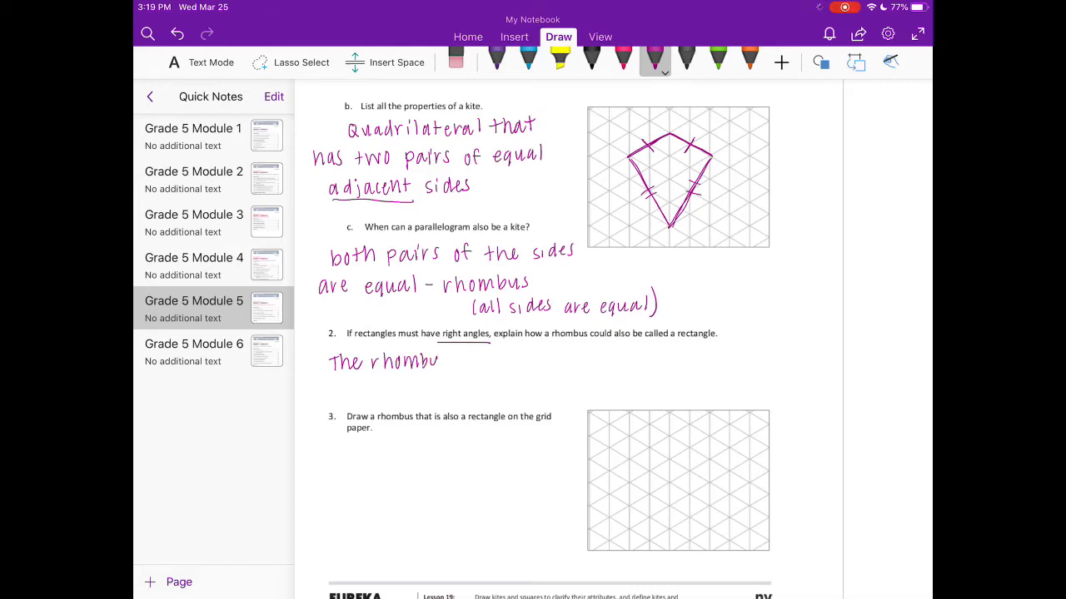
pyautogui.click(457, 362)
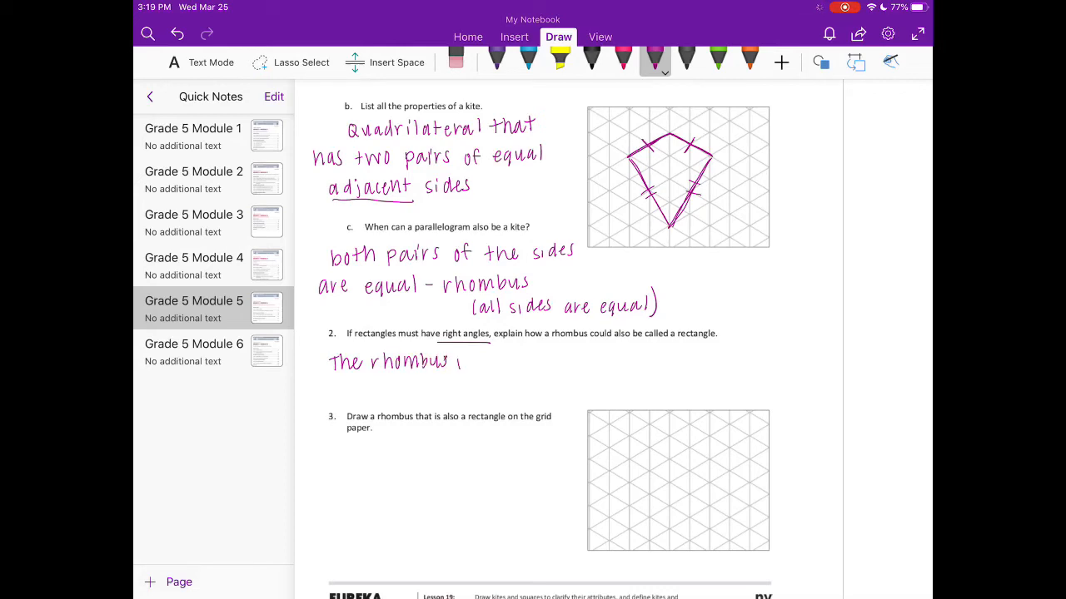
pyautogui.write('would need')
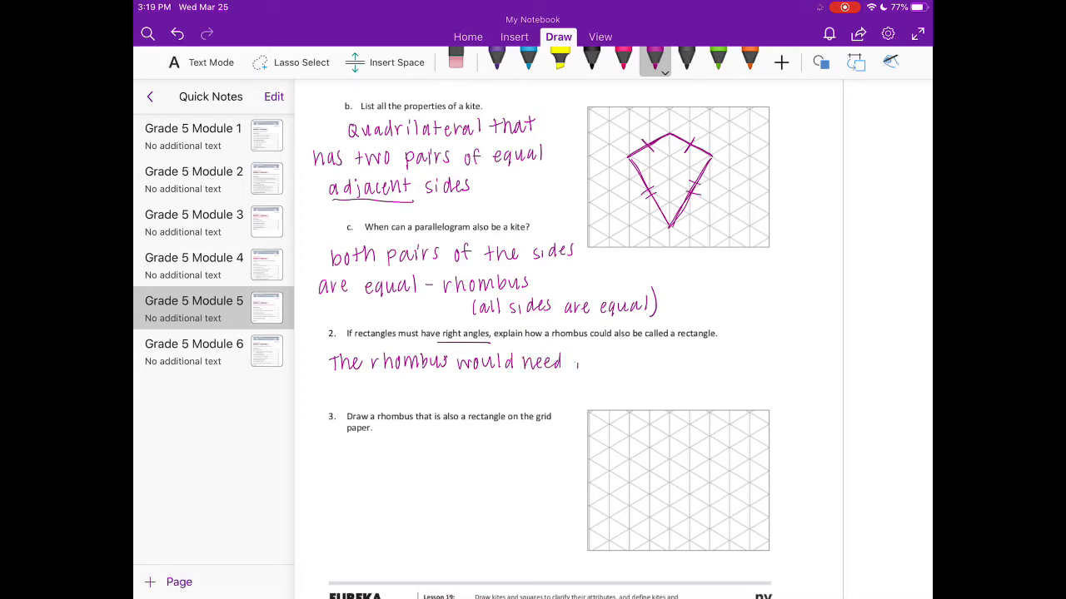
pyautogui.moveTo(574, 363); pyautogui.dragTo(654, 363)
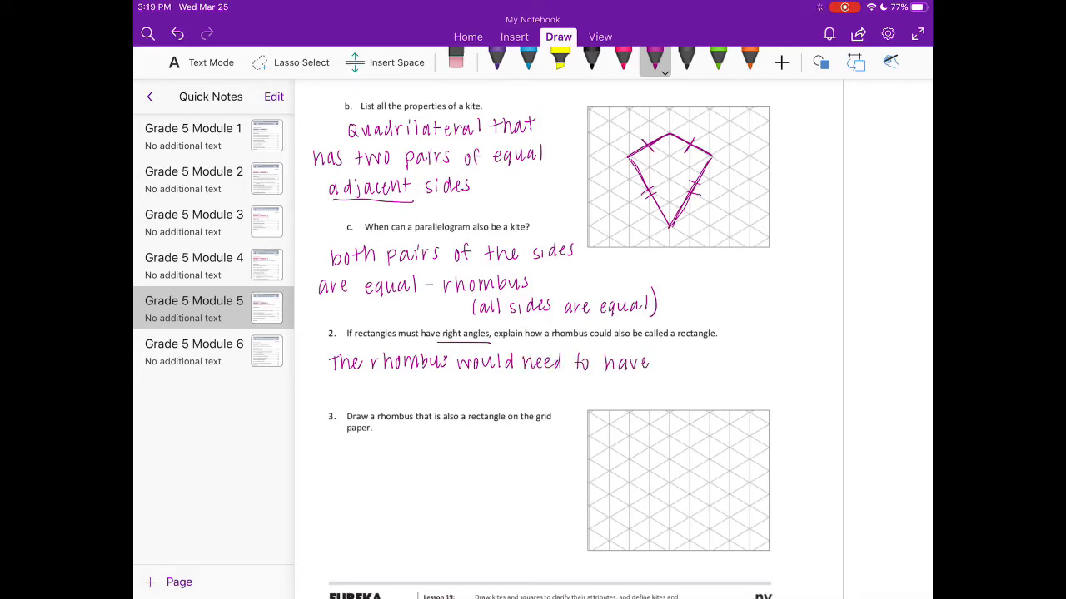
pyautogui.click(674, 361)
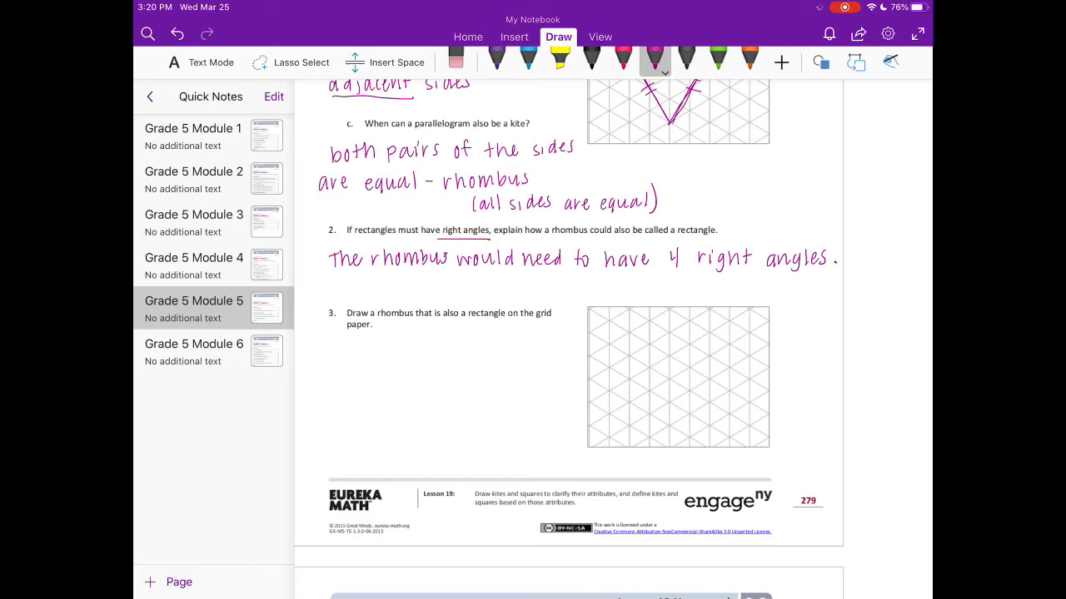
# - Draw an arrow under 'rhombus' and write '4 equal sides'
pyautogui.moveTo(394, 329); pyautogui.dragTo(393, 354)
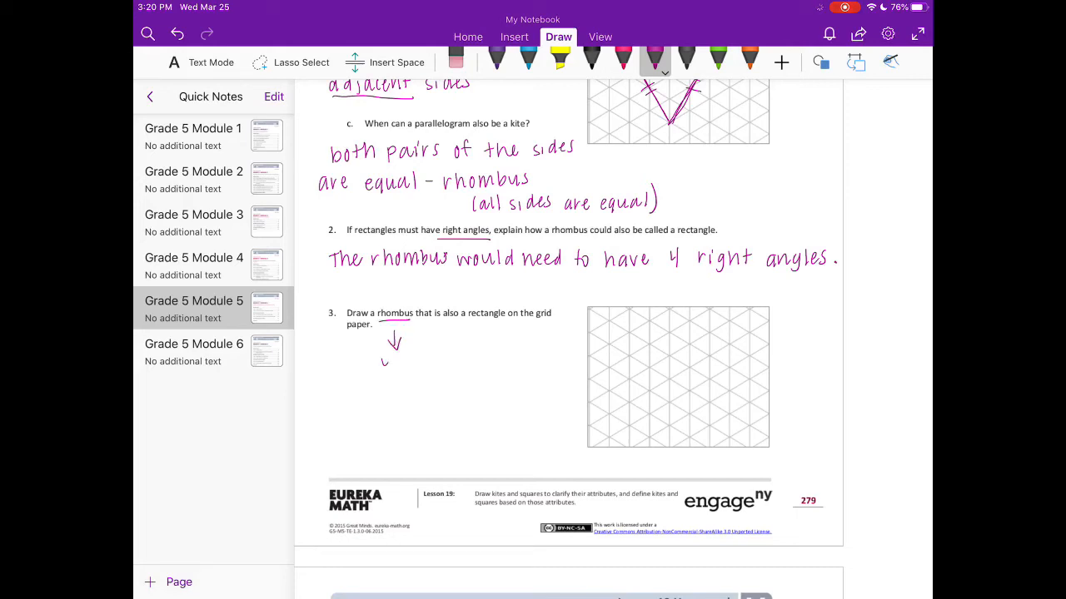
pyautogui.write('4 equal')
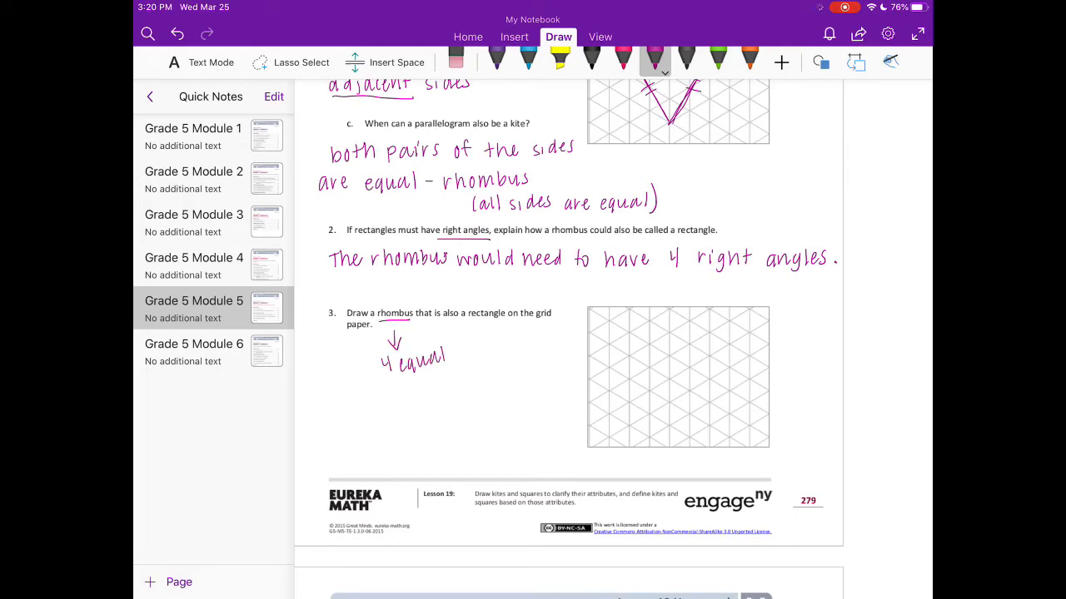
pyautogui.write('sides')
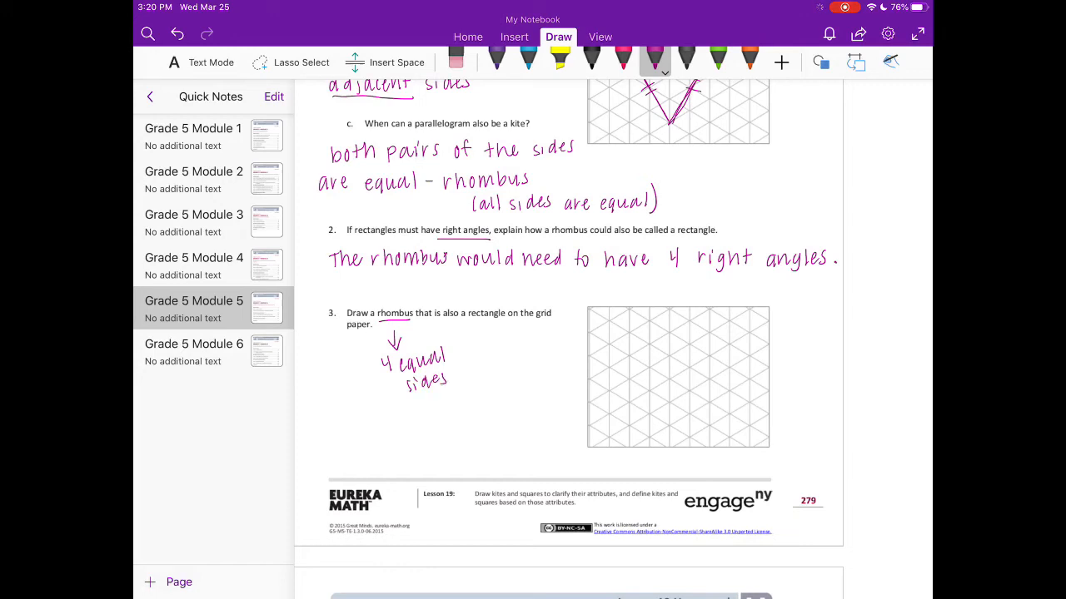
# - Add '4 90° angles' under 'rectangle', link both notes to 'square', and begin the square
pyautogui.moveTo(483, 329); pyautogui.dragTo(512, 363)
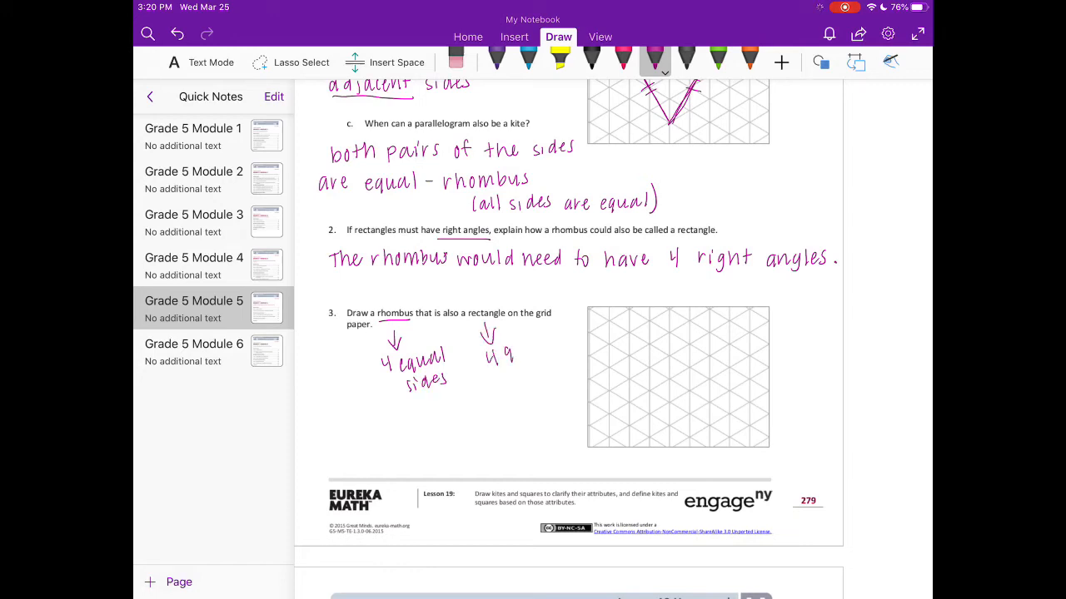
pyautogui.moveTo(500, 349); pyautogui.dragTo(525, 383)
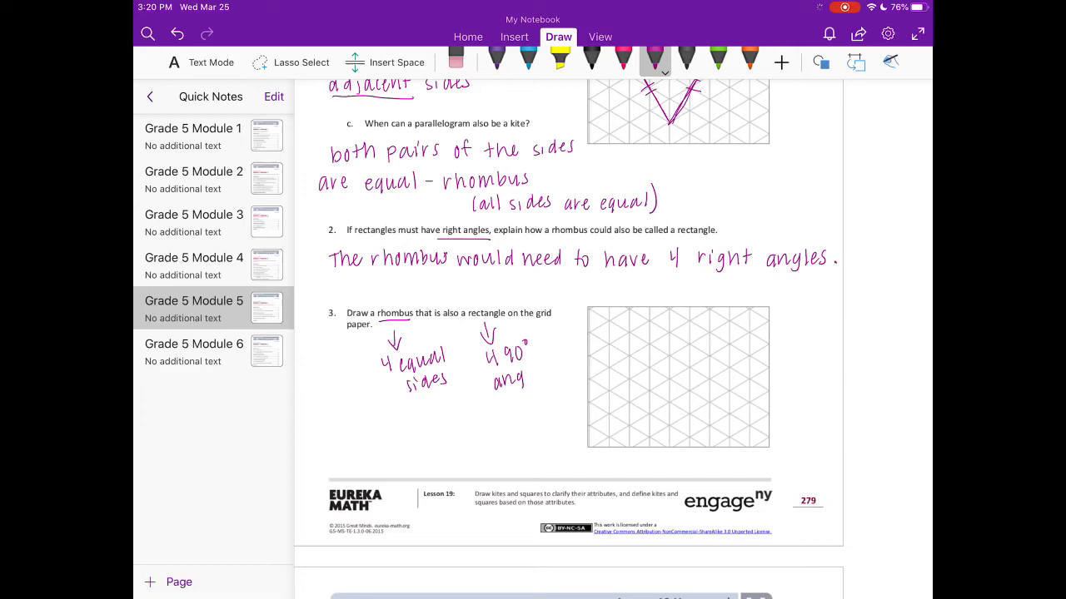
pyautogui.moveTo(500, 366); pyautogui.dragTo(467, 416)
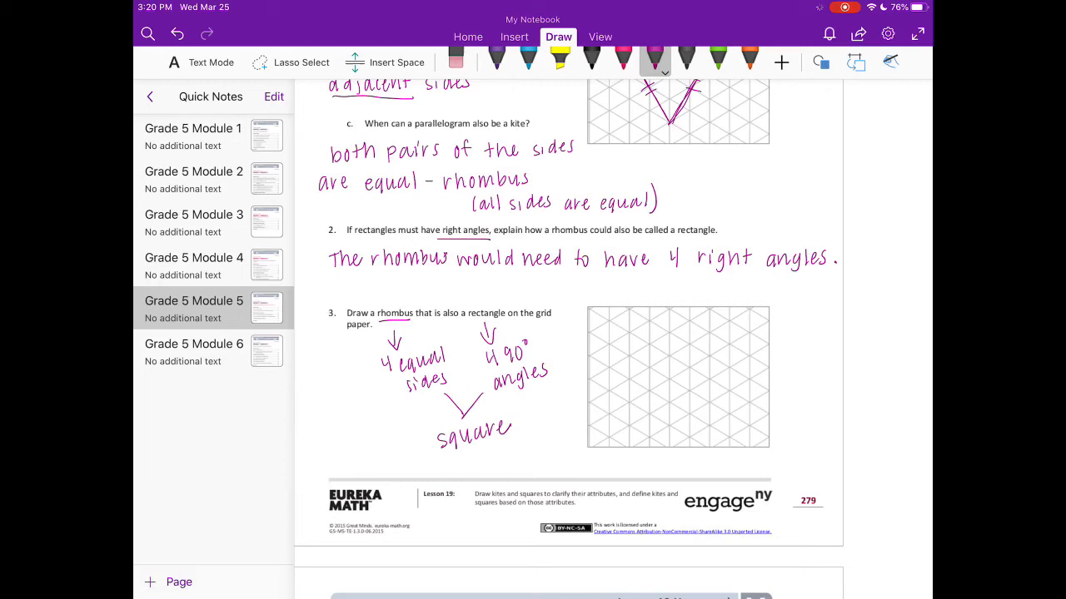
pyautogui.moveTo(630, 354); pyautogui.dragTo(630, 389)
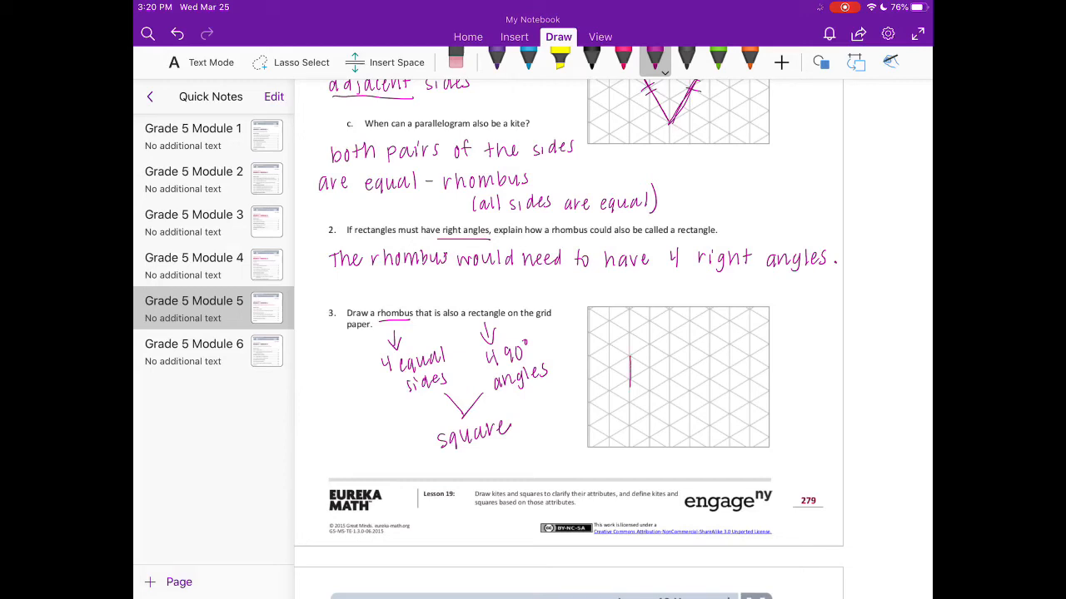
# - Finish the square on question 3's grid with right-angle and equal-side marks, then scroll to question 4
pyautogui.moveTo(630, 356); pyautogui.dragTo(679, 356)
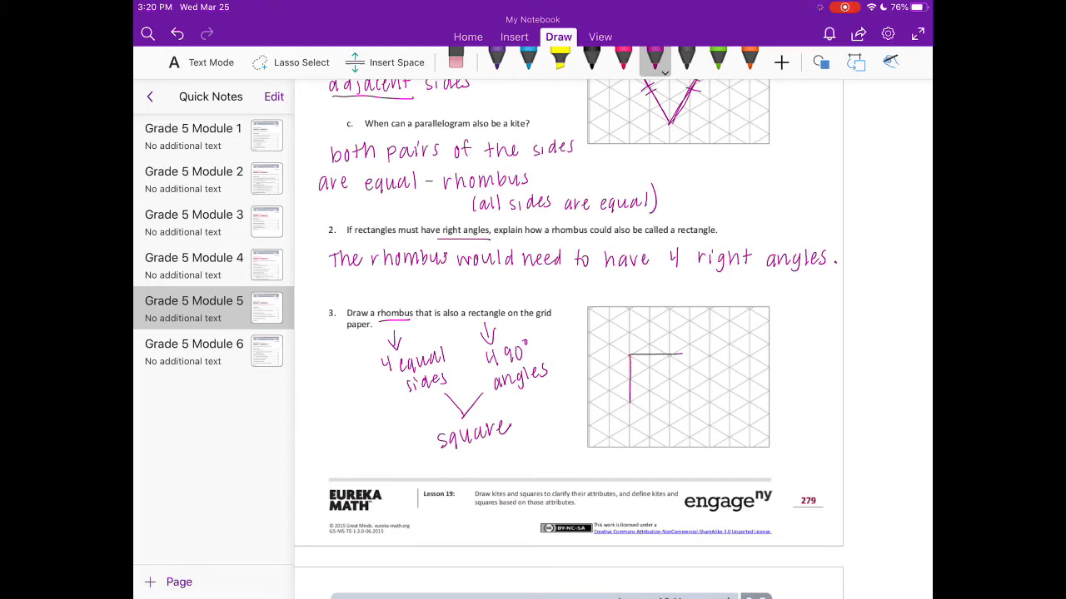
pyautogui.moveTo(678, 358); pyautogui.dragTo(679, 399)
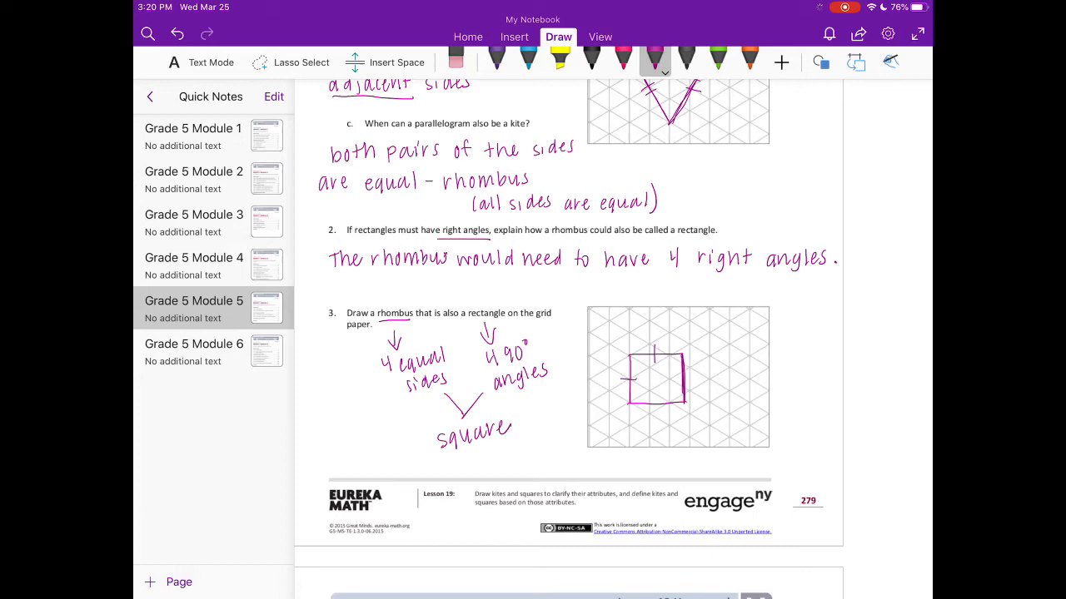
pyautogui.moveTo(652, 395); pyautogui.dragTo(656, 415)
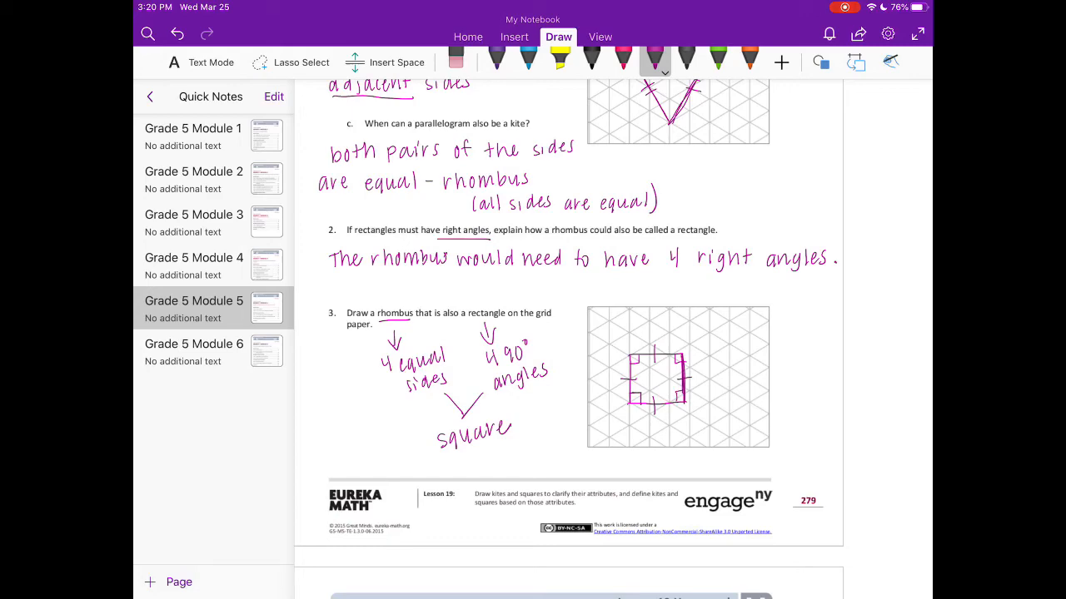
pyautogui.scroll(-3)
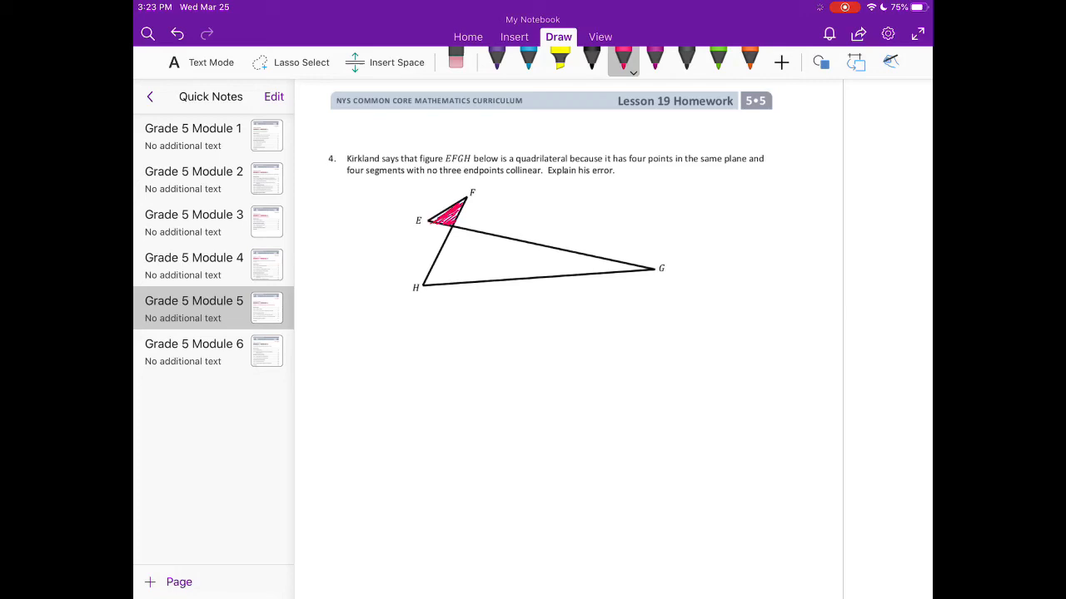
# - Shade figure EFGH's larger triangle near H and G in orange
pyautogui.click(749, 58)
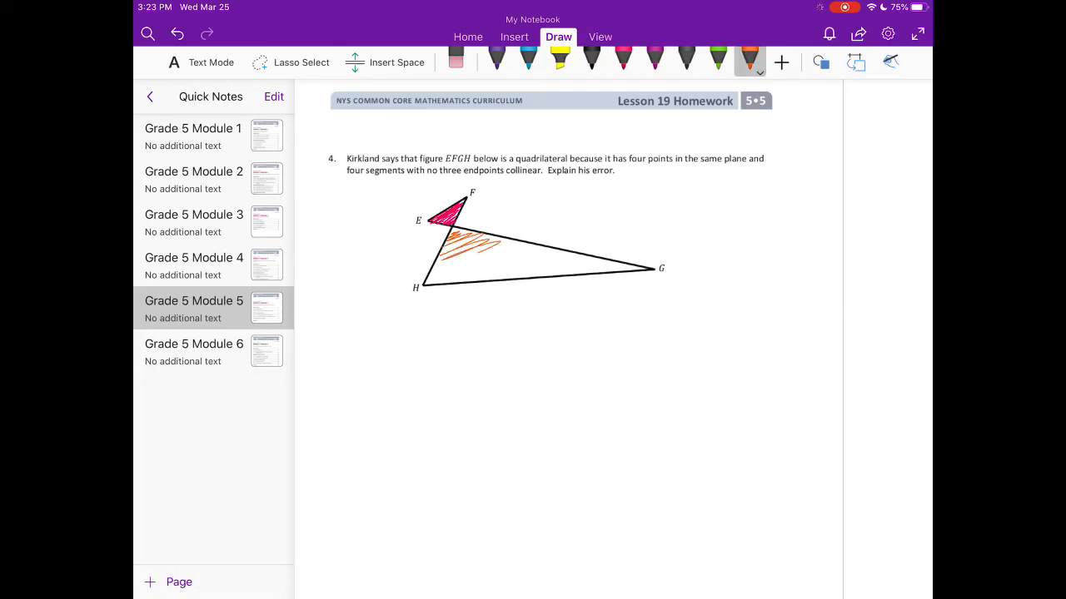
pyautogui.moveTo(458, 250); pyautogui.dragTo(650, 268)
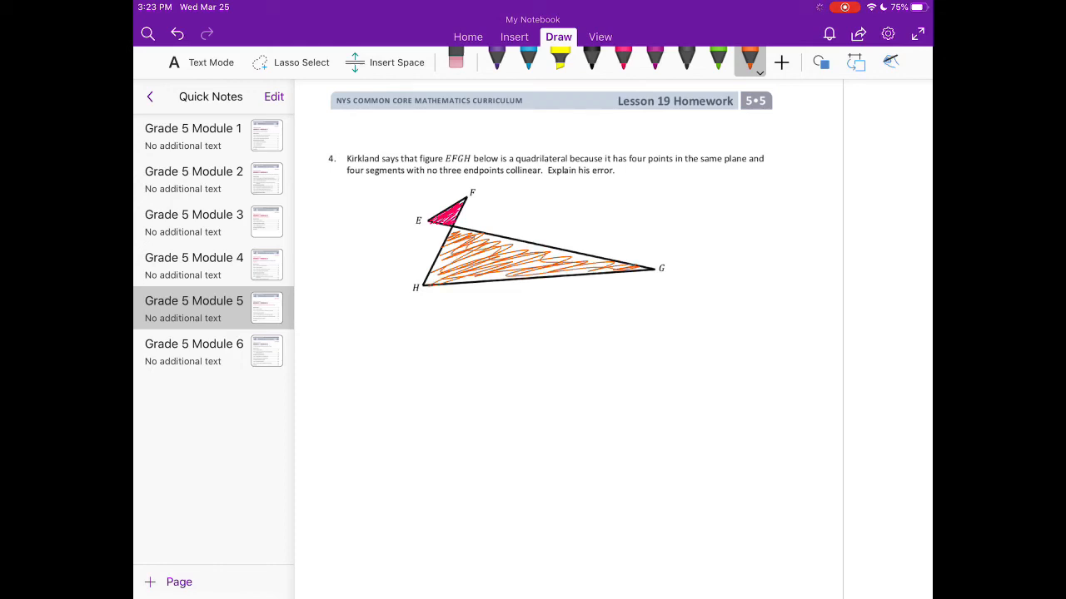
pyautogui.click(686, 61)
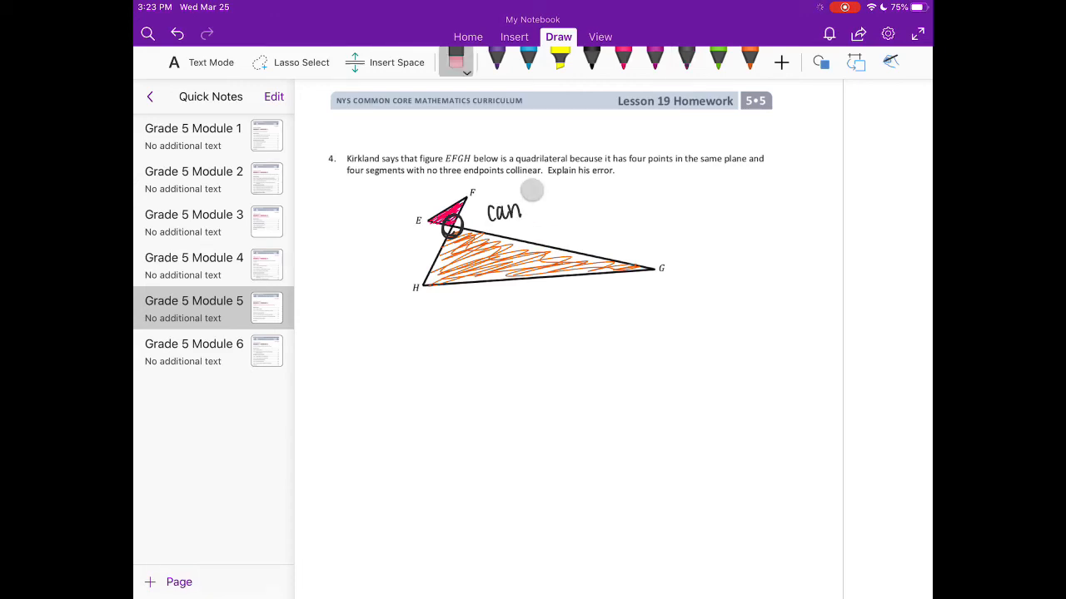
# - In black ink, continue the explanation: 'can't have 2 sides that bisect each...'
pyautogui.click(686, 58)
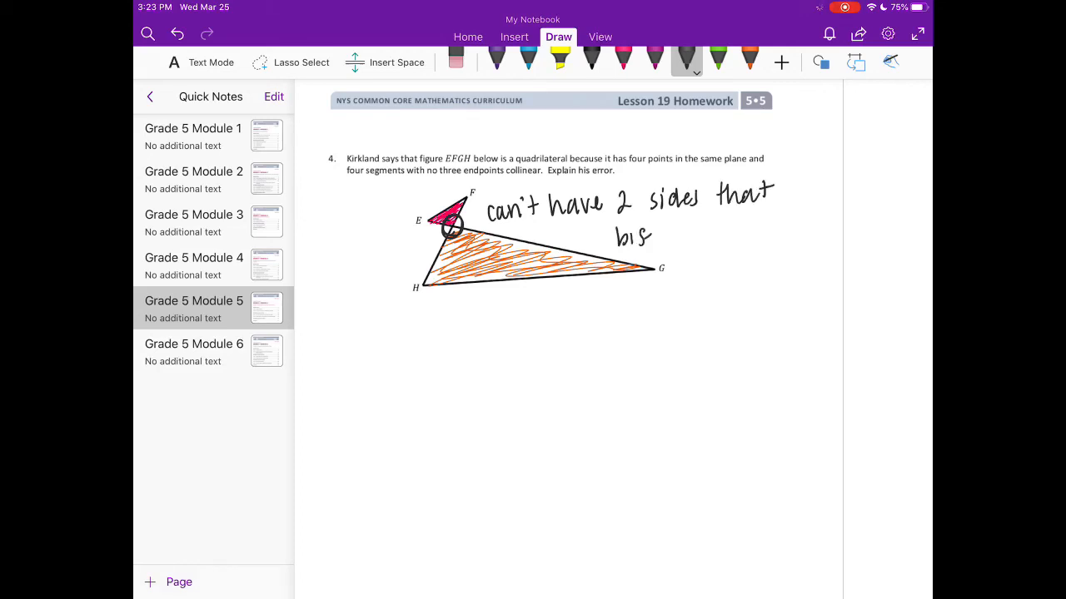
pyautogui.write('bisect eacl')
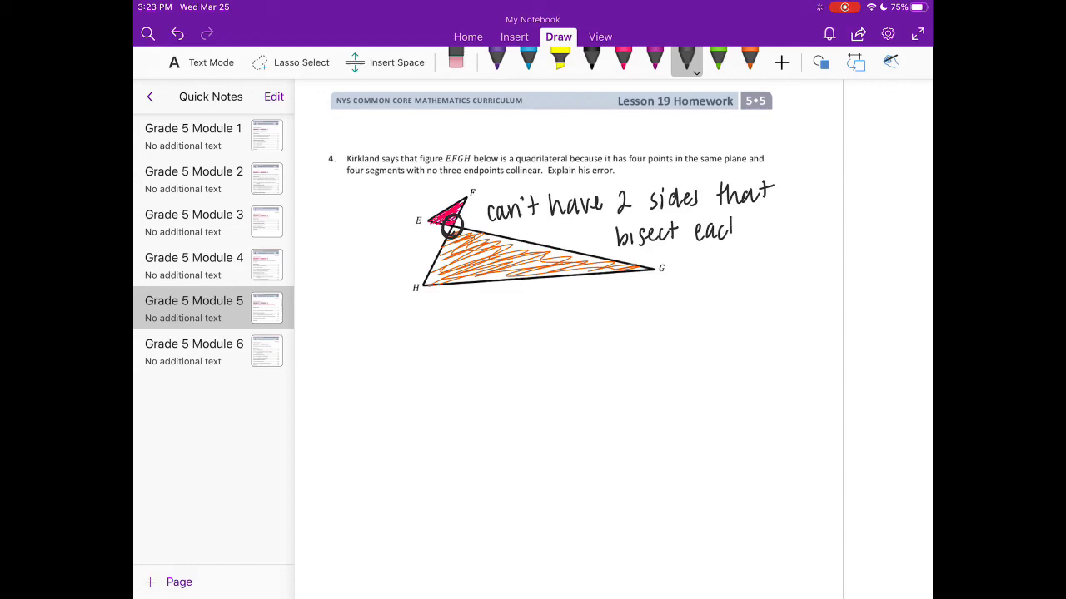